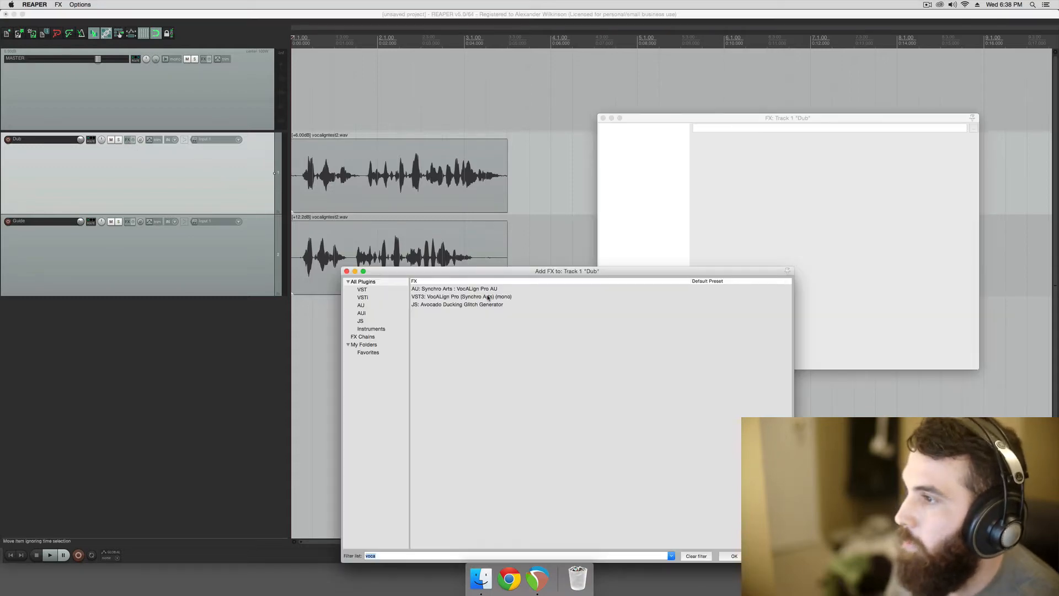
# - Choose VST3: VocALign Pro (Synchro Arts) for the Dub track's FX chain
pyautogui.click(466, 297)
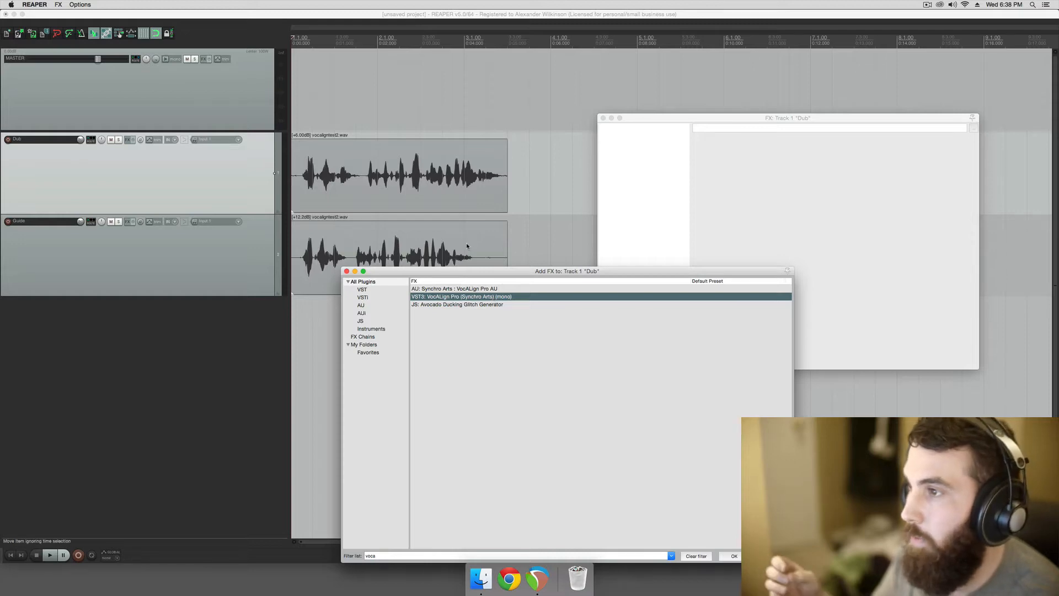
pyautogui.moveTo(461, 304)
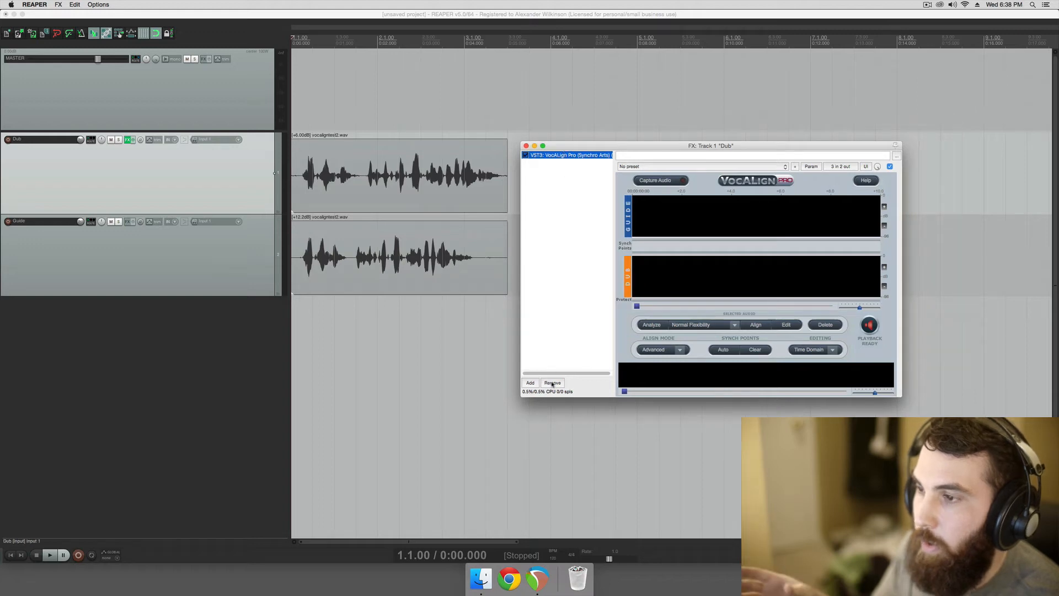
# - Remove the VST3 VocALign Pro so the AU version can replace it
pyautogui.click(531, 383)
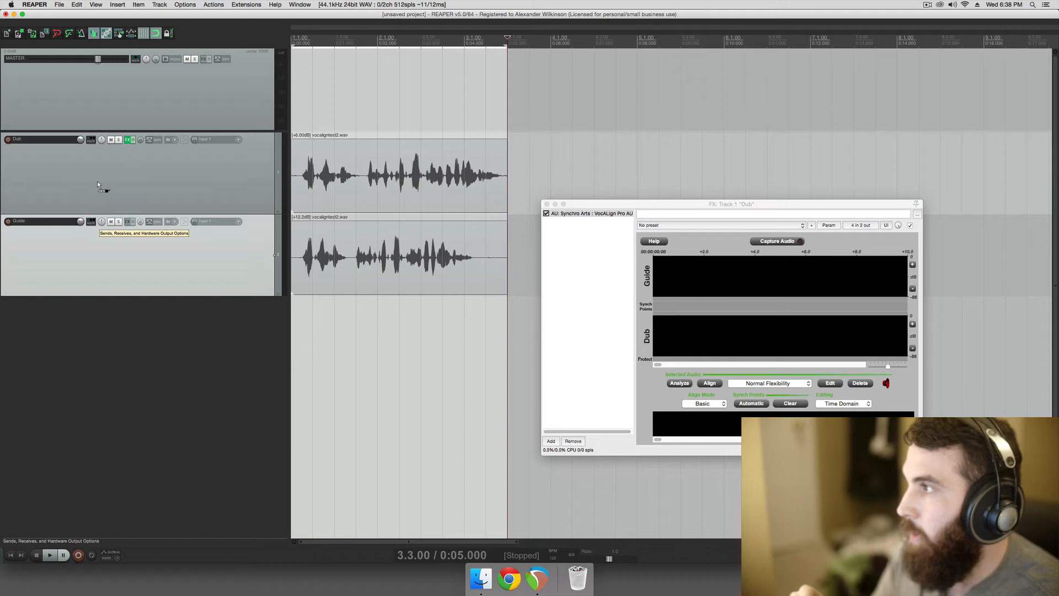
# - Route the Guide track's send to Dub onto channels 3/4 and close routing
pyautogui.click(172, 222)
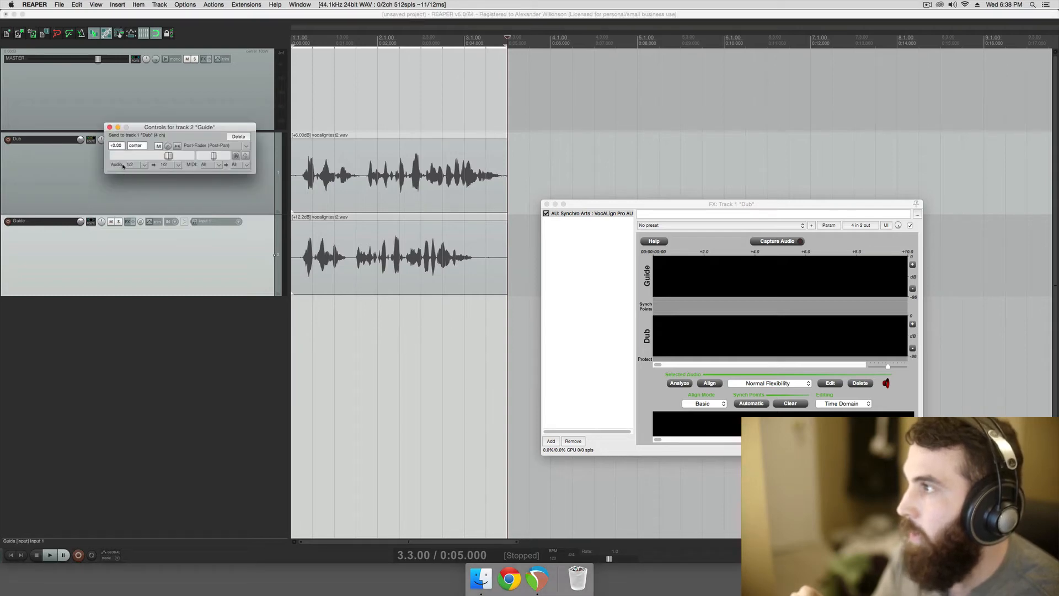
pyautogui.click(140, 165)
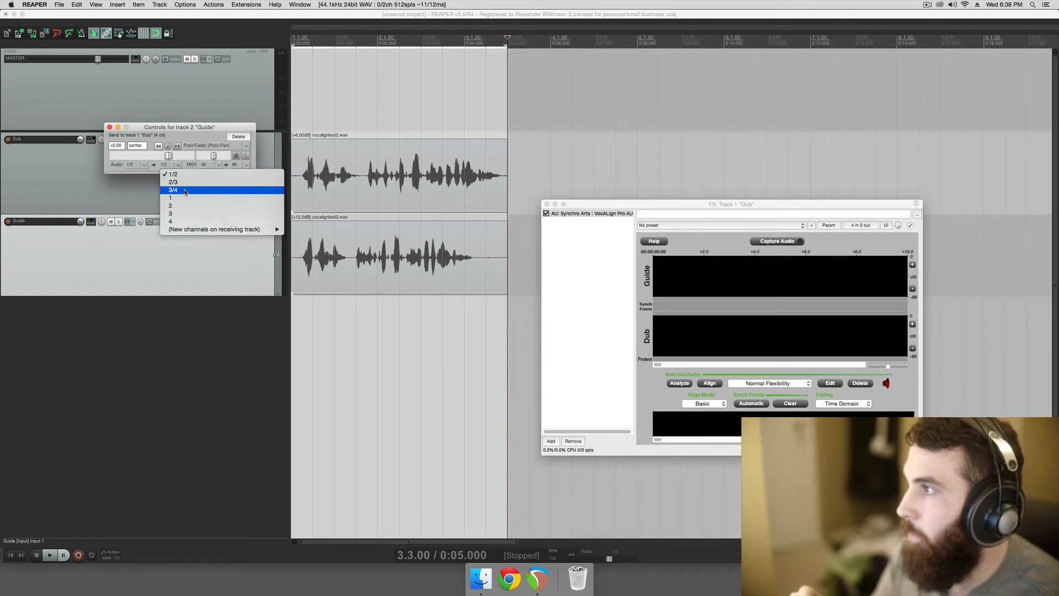
pyautogui.click(173, 190)
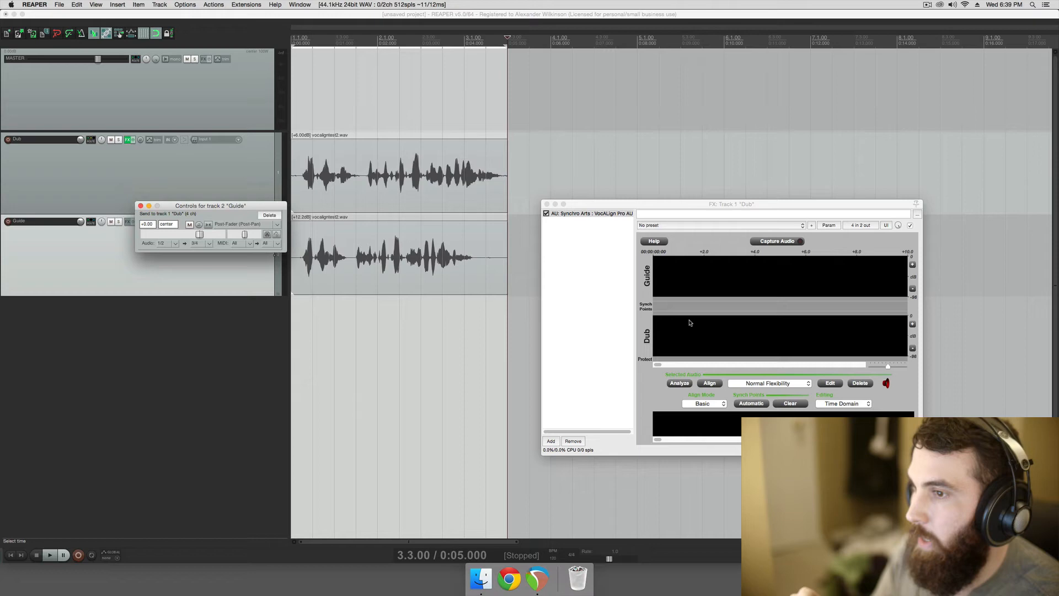
pyautogui.moveTo(690, 289)
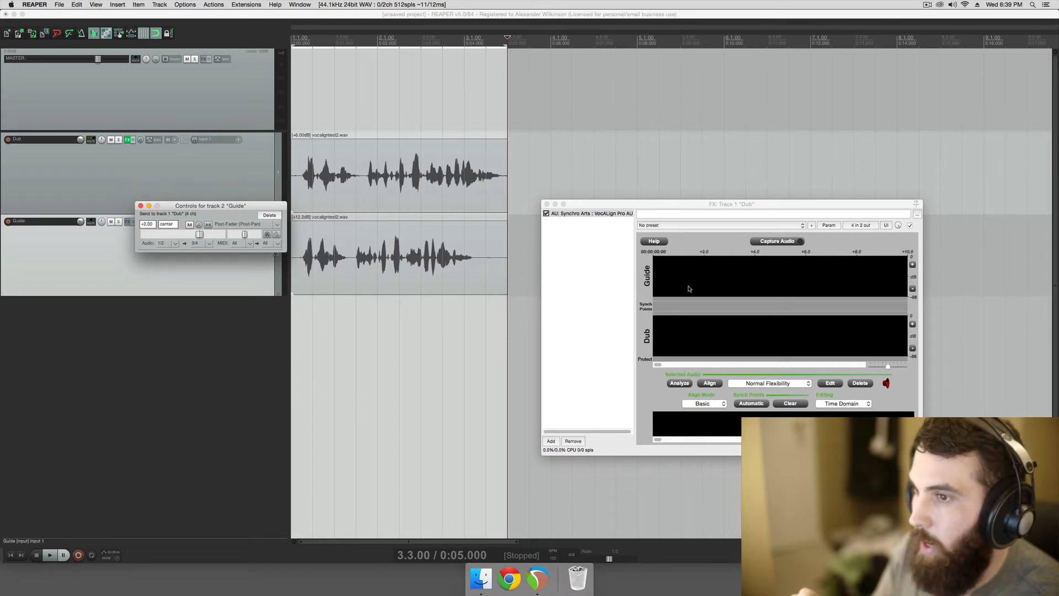
pyautogui.moveTo(753, 323)
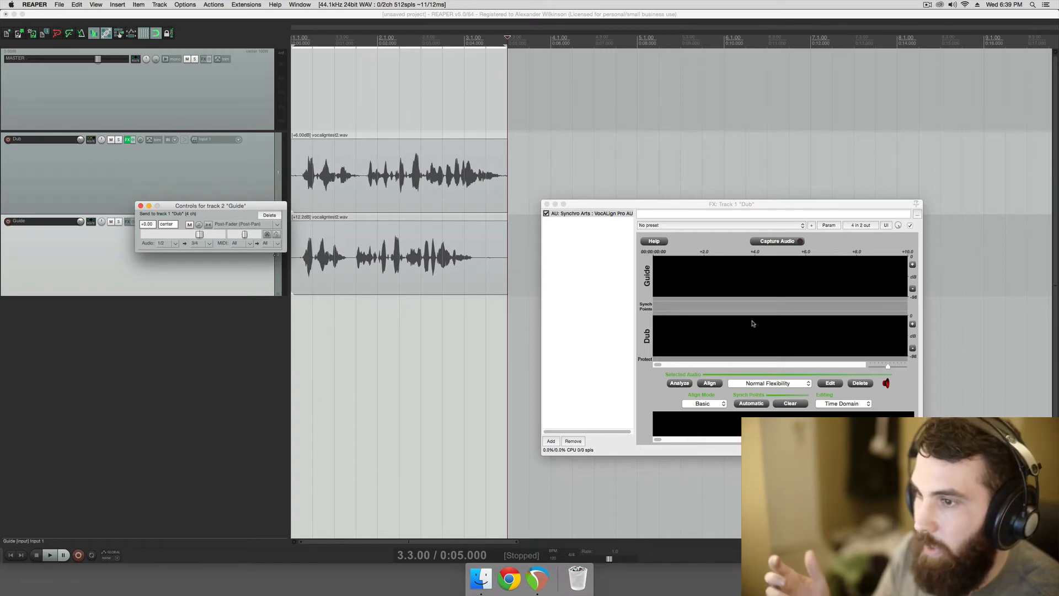
pyautogui.moveTo(705, 273)
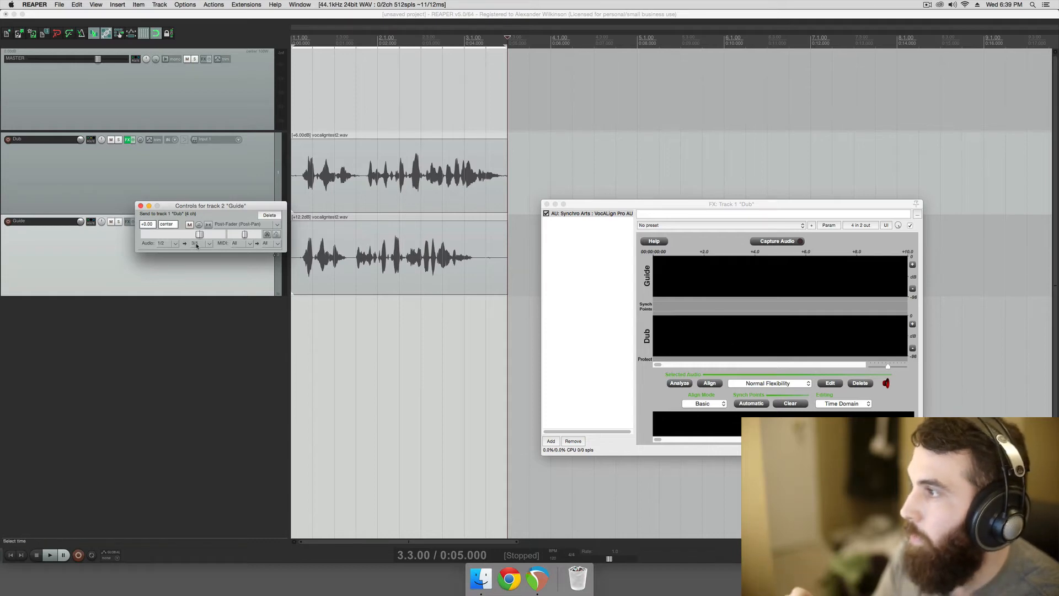
pyautogui.click(140, 205)
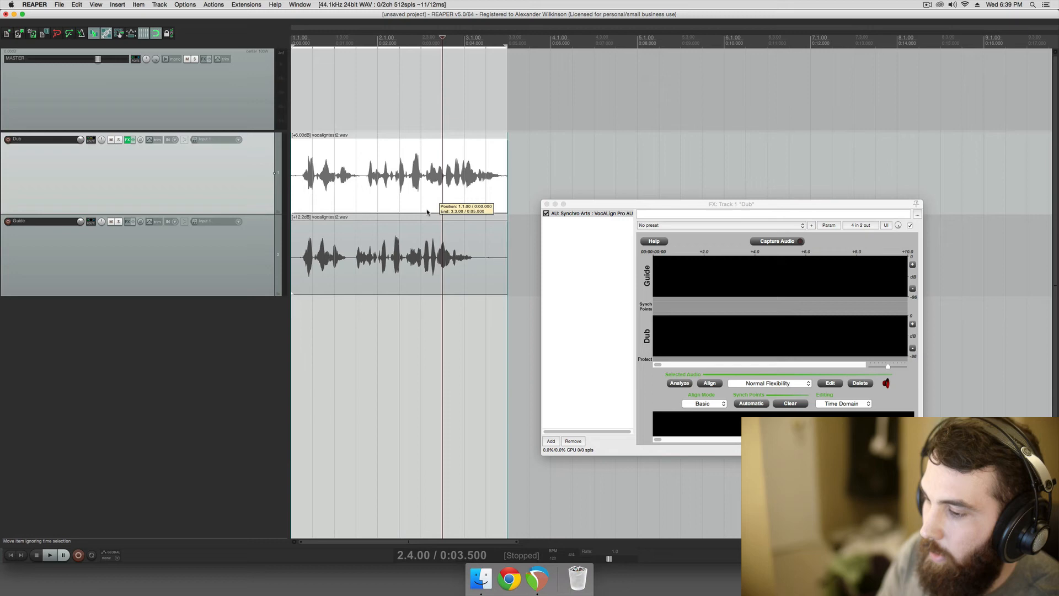
# - Capture the Guide and Dub audio into VocALign Pro by playing the project
pyautogui.click(776, 242)
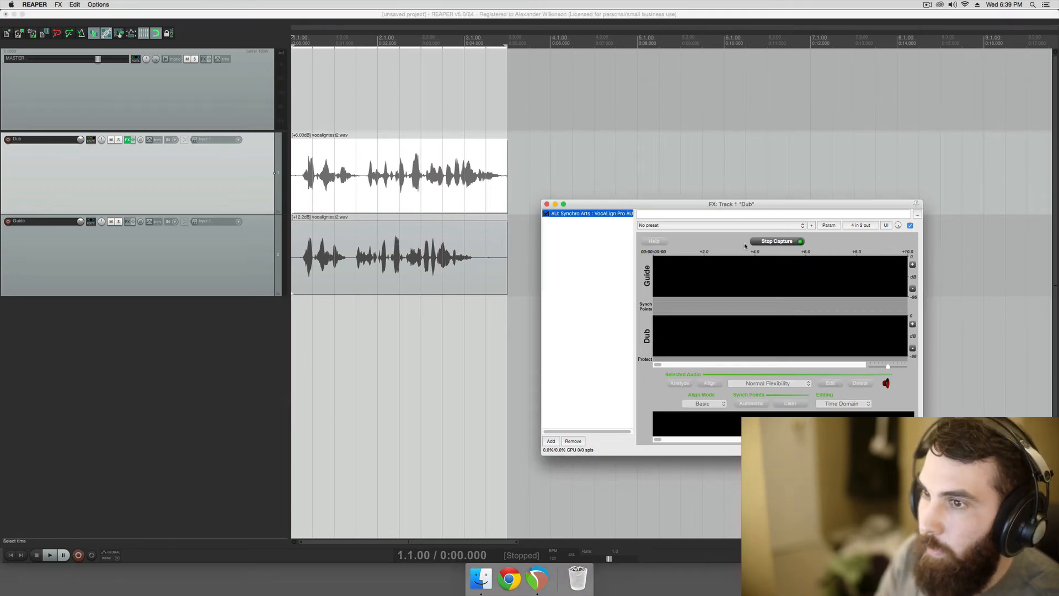
pyautogui.click(50, 555)
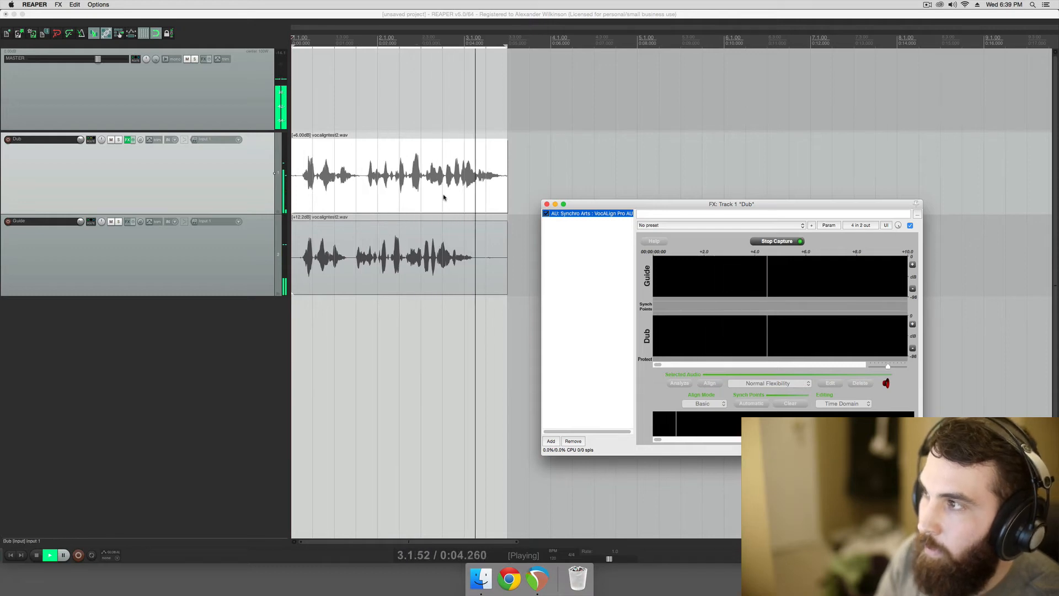
pyautogui.click(776, 241)
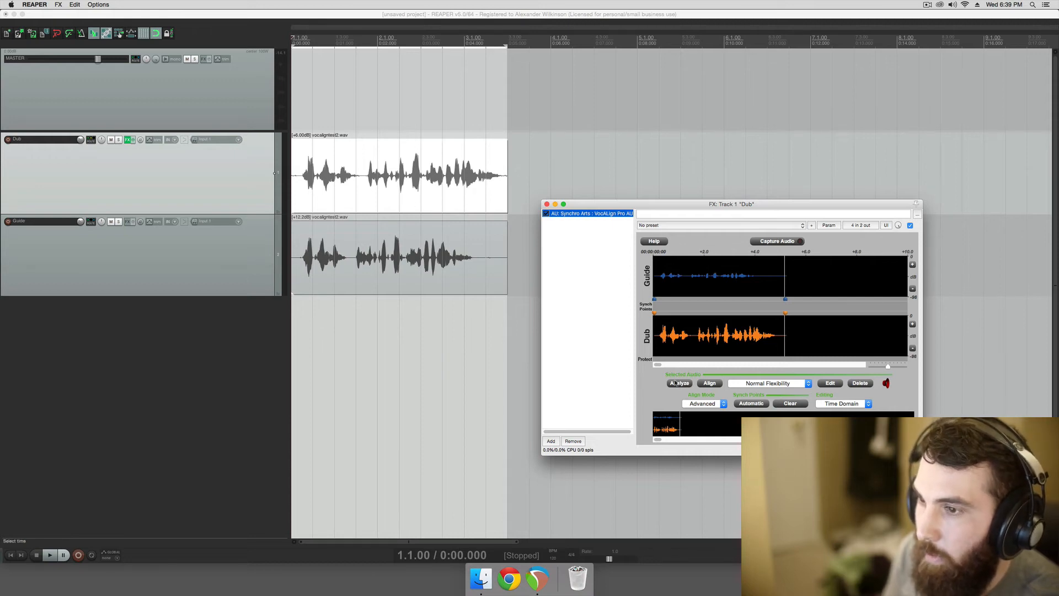
# - Run Analyze/Align so the Dub is aligned against the Guide
pyautogui.click(678, 383)
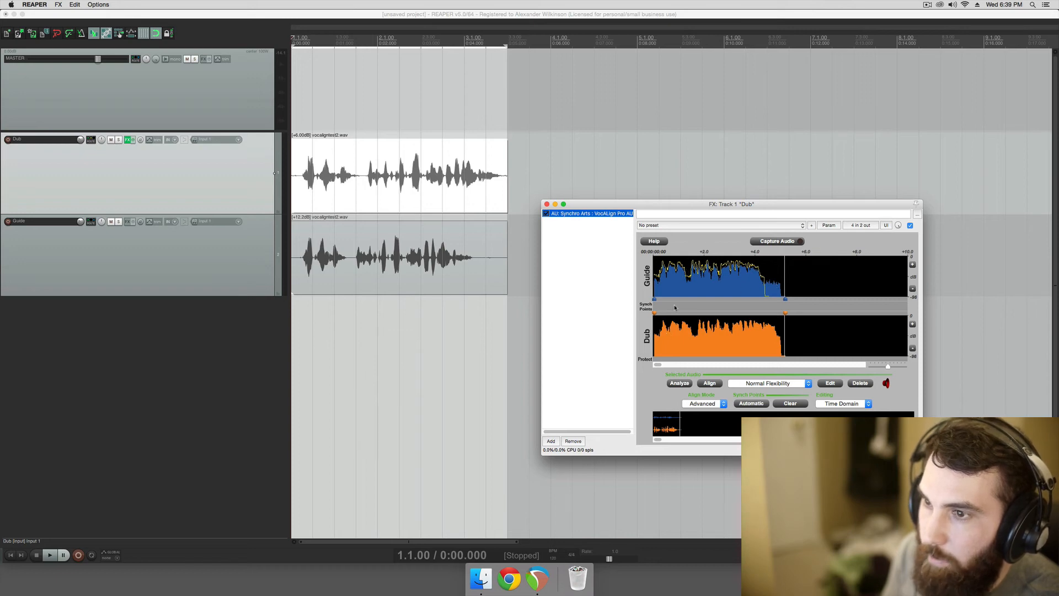
pyautogui.moveTo(675, 290)
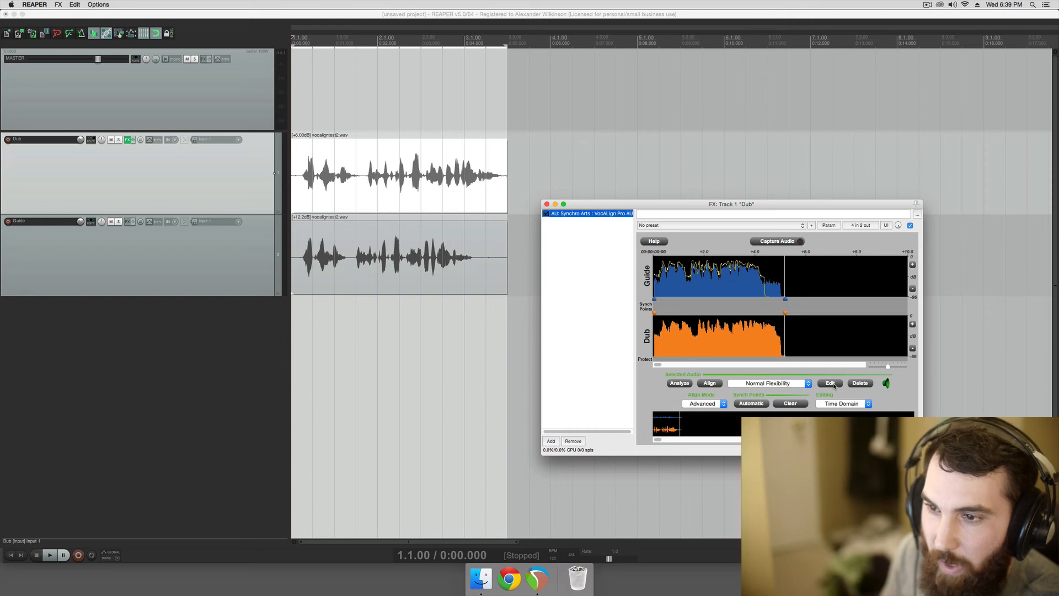
# - Render the Dub item's track FX as a new mono take with alignment applied
pyautogui.rightClick(443, 192)
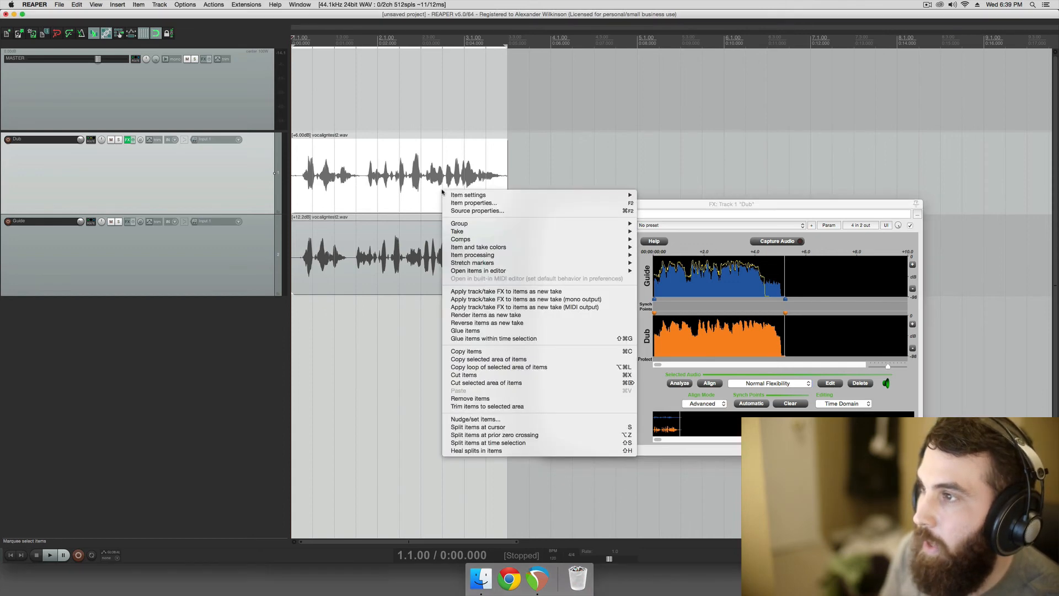
pyautogui.moveTo(528, 299)
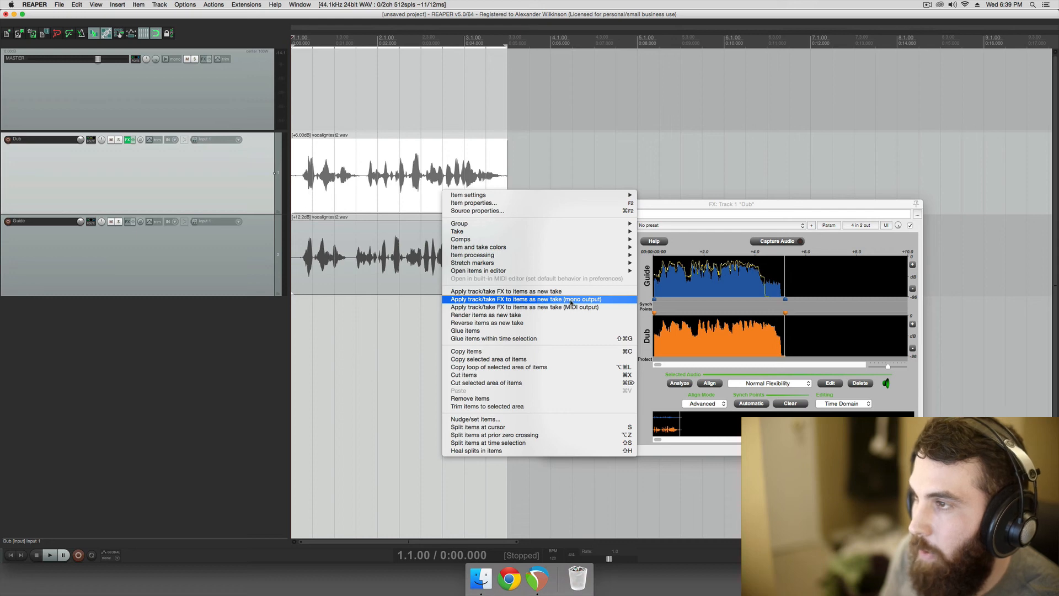
pyautogui.click(526, 299)
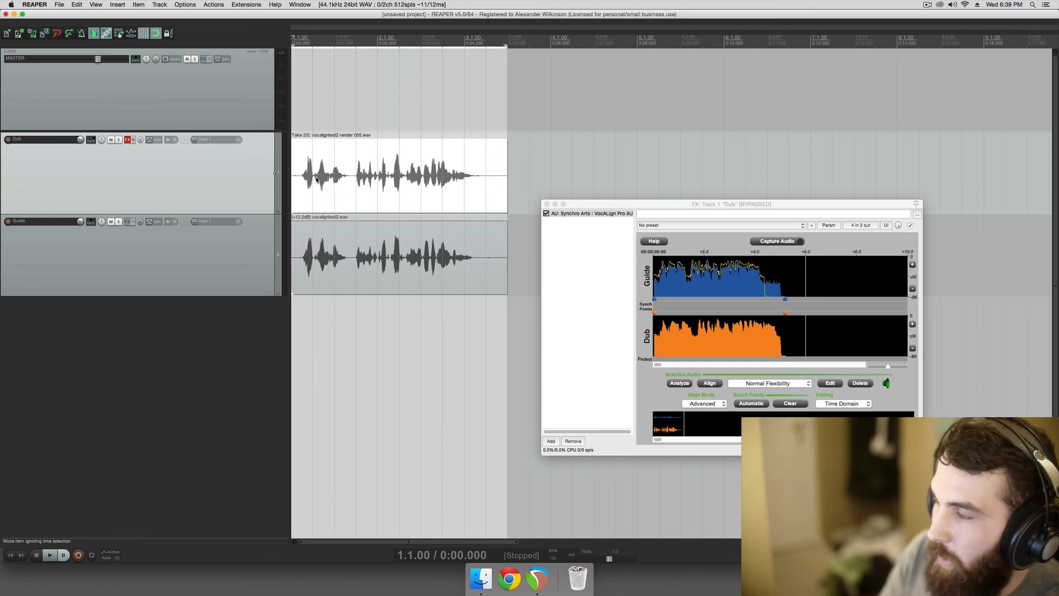
pyautogui.moveTo(331, 264)
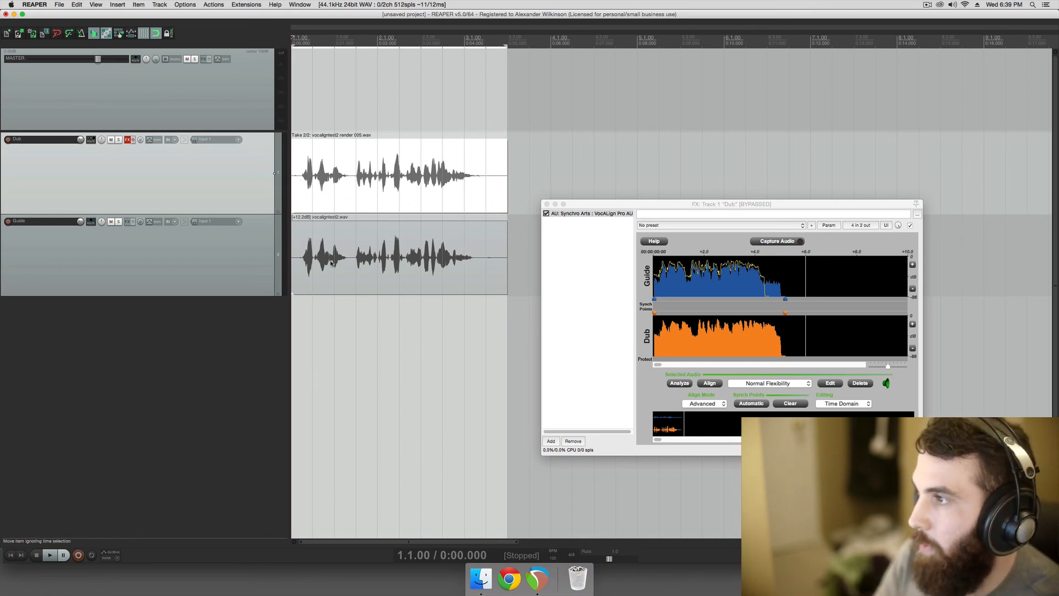
pyautogui.click(48, 555)
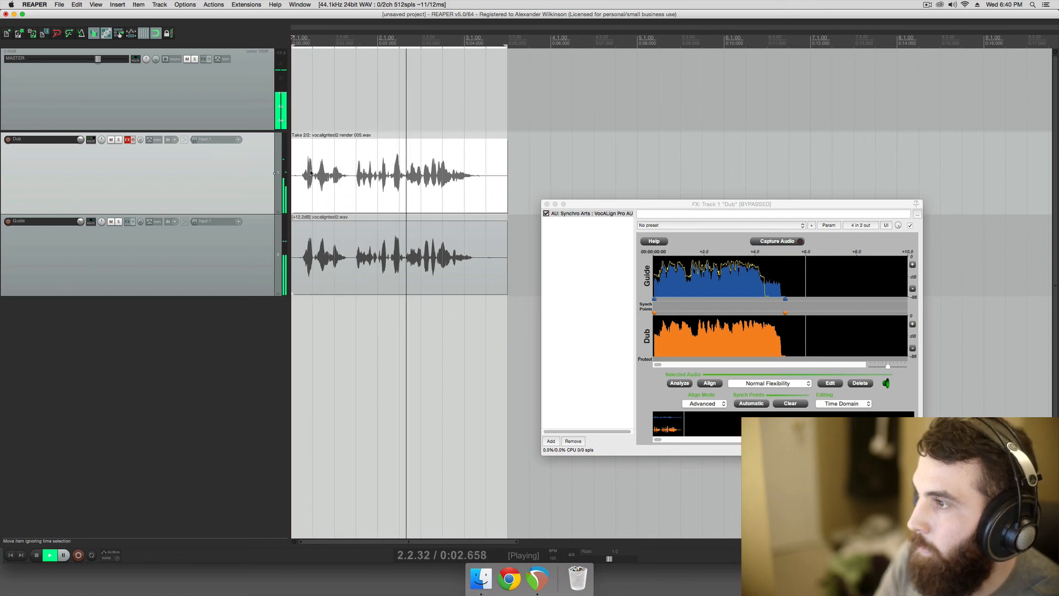
pyautogui.click(63, 555)
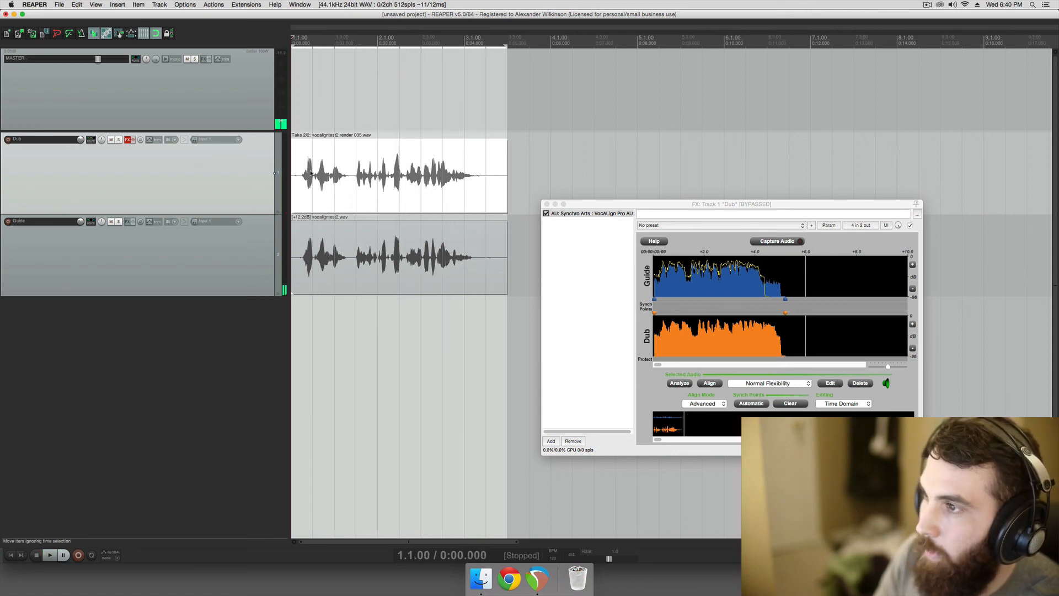